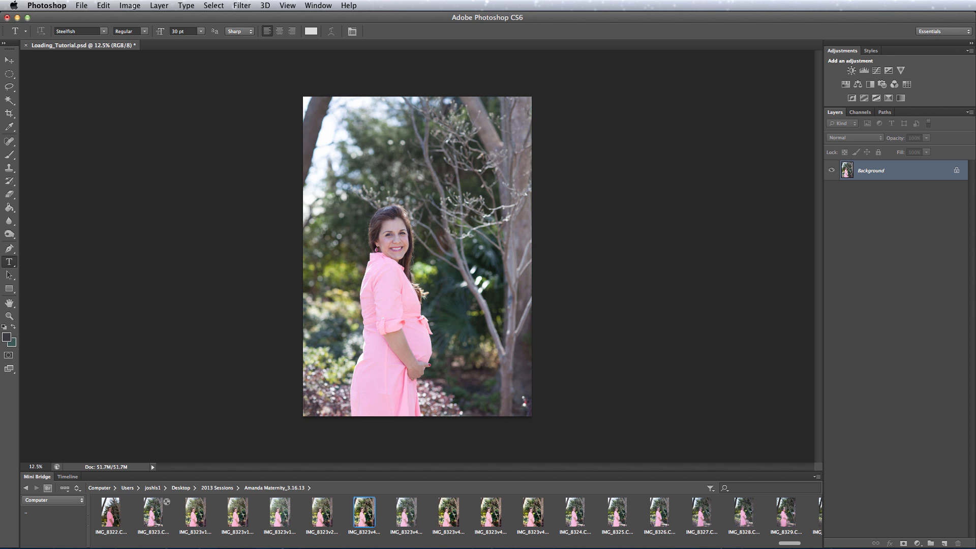
{"action": "mouse_move", "coordinate": [567, 169]}
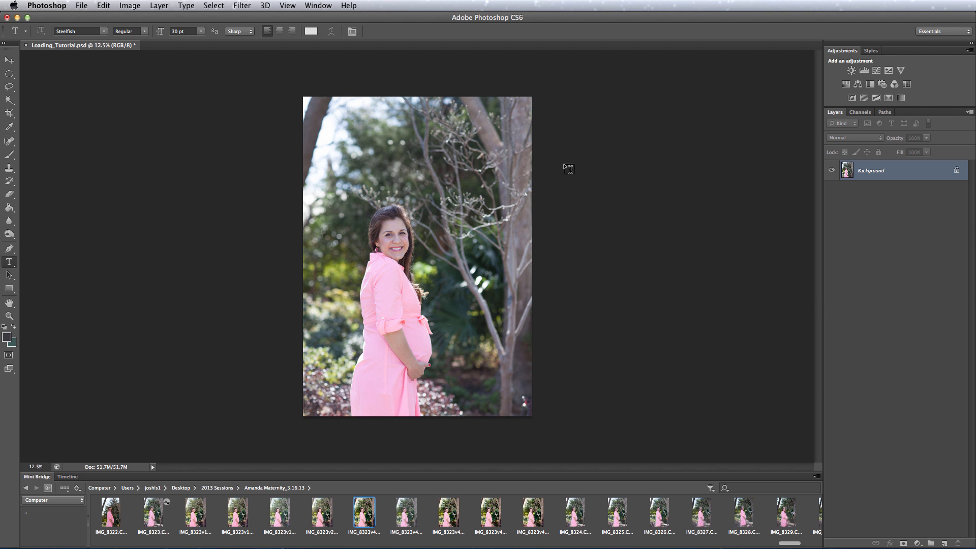
Step: Show the Actions panel from the Window menu, listing the Greater Than Gatsby sets
{"action": "left_click", "coordinate": [318, 6]}
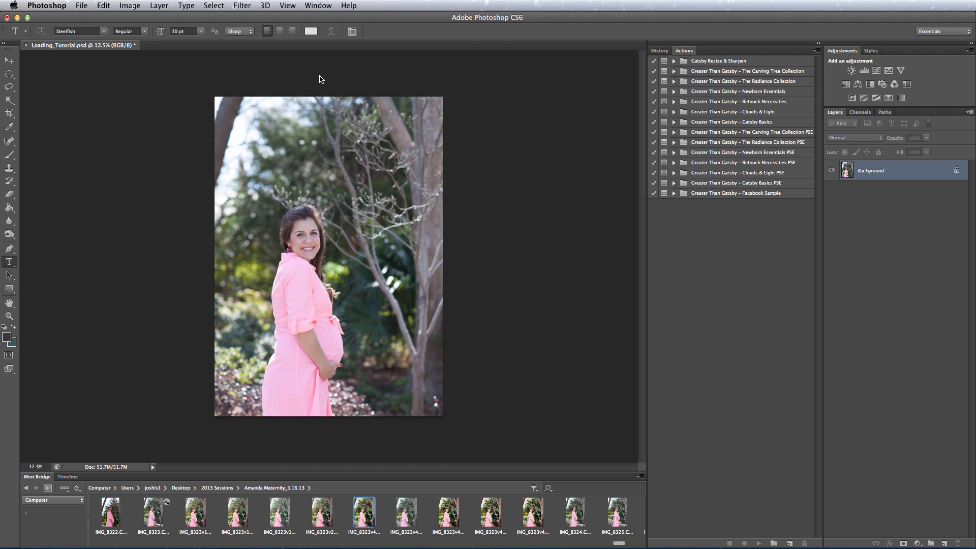
{"action": "mouse_move", "coordinate": [819, 60]}
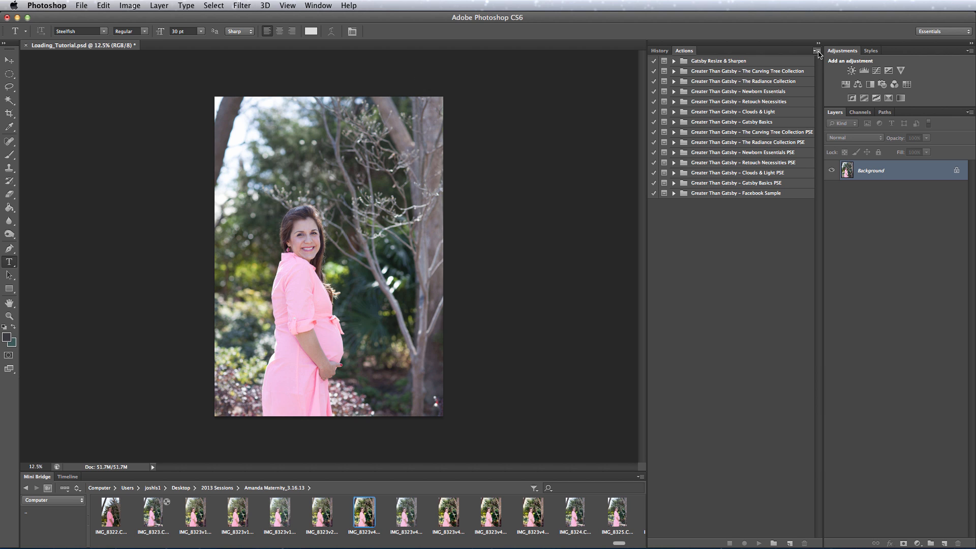
Step: Choose Load Actions from the Actions panel menu to open the file dialog
{"action": "left_click", "coordinate": [817, 52]}
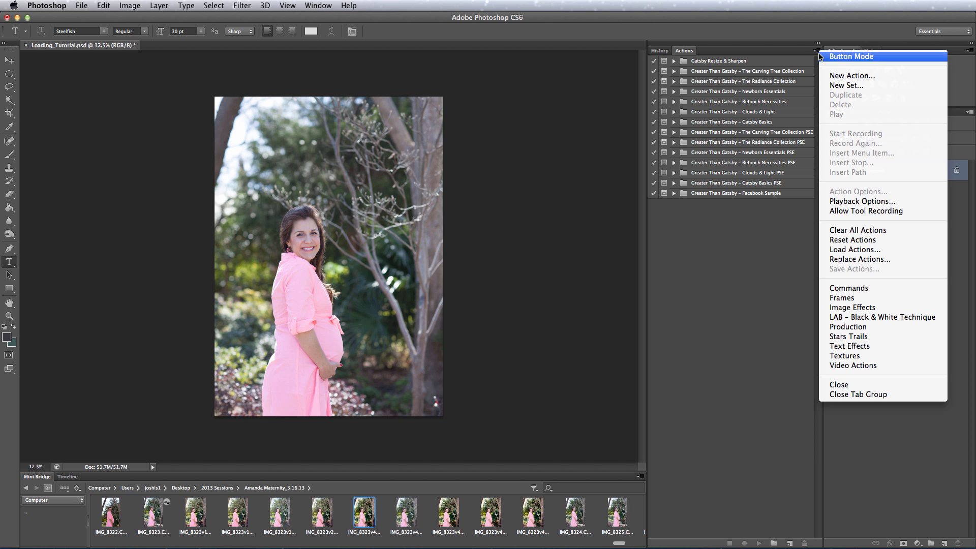
{"action": "left_click", "coordinate": [854, 249]}
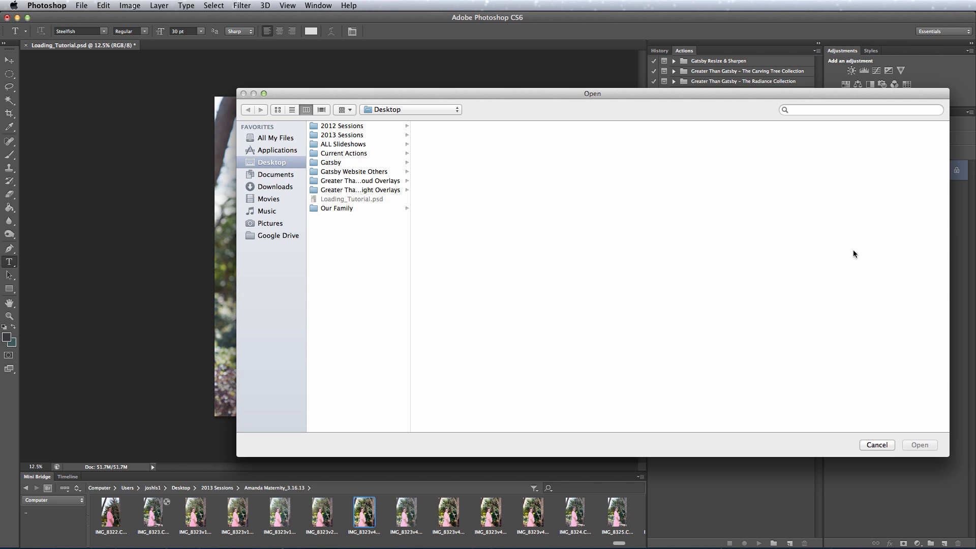
{"action": "mouse_move", "coordinate": [756, 246]}
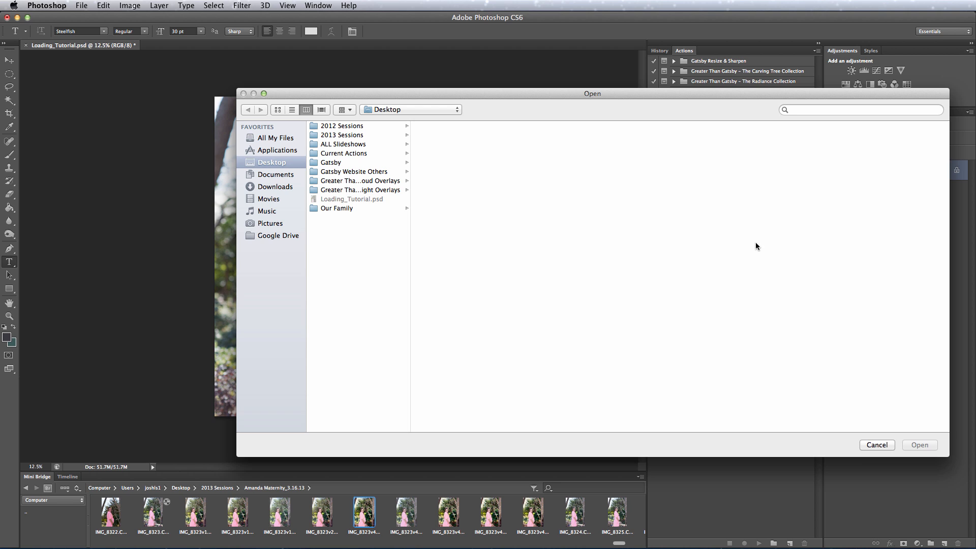
{"action": "mouse_move", "coordinate": [338, 199]}
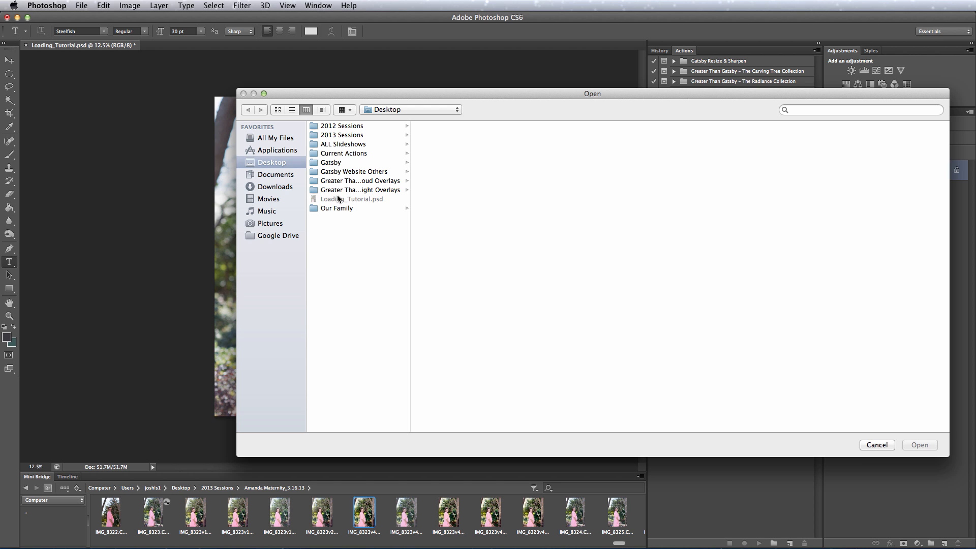
Step: Select 'Greater Than Gatsby – The Carving Tree Collection.atn' in the Current Actions folder
{"action": "left_click", "coordinate": [344, 153]}
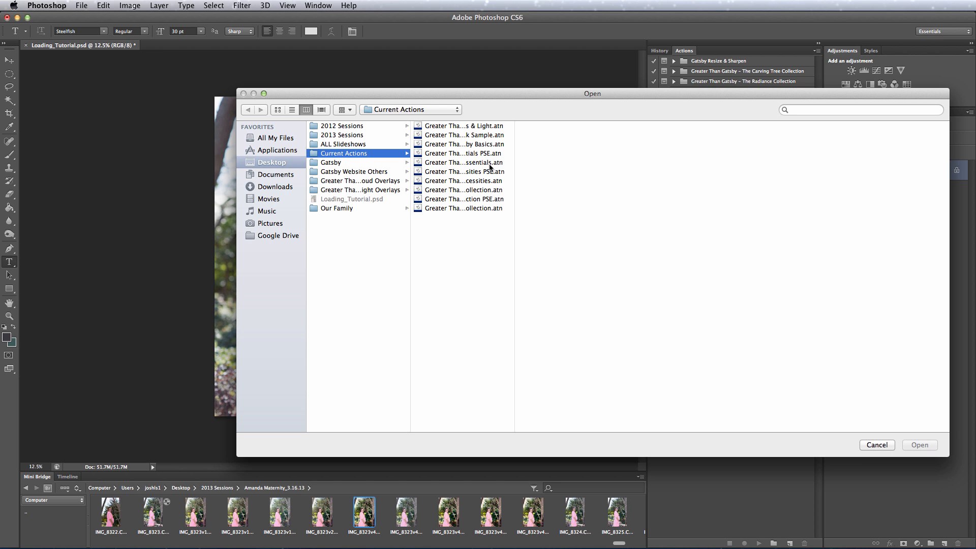
{"action": "left_click", "coordinate": [504, 189]}
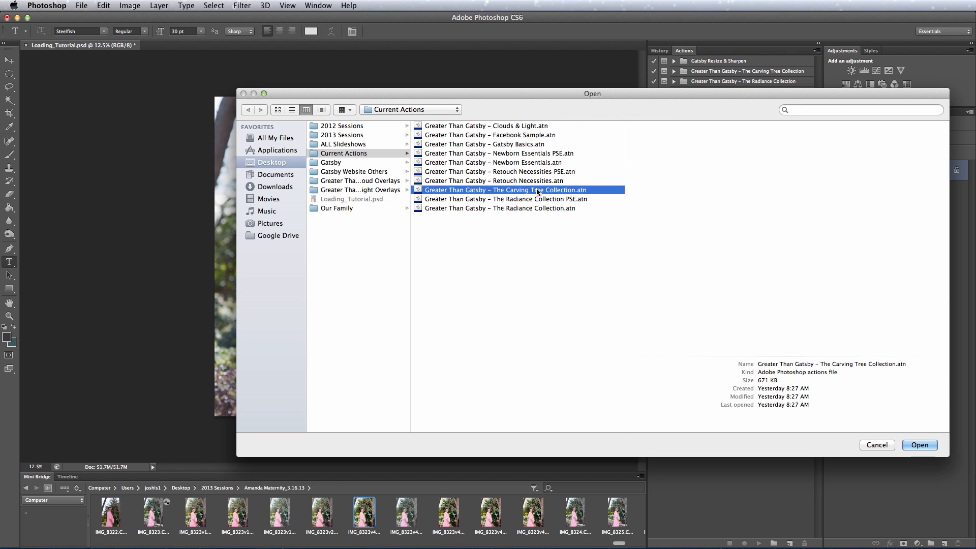
Step: Load The Carving Tree Collection and scroll down to its Color Bases actions
{"action": "left_click", "coordinate": [919, 444]}
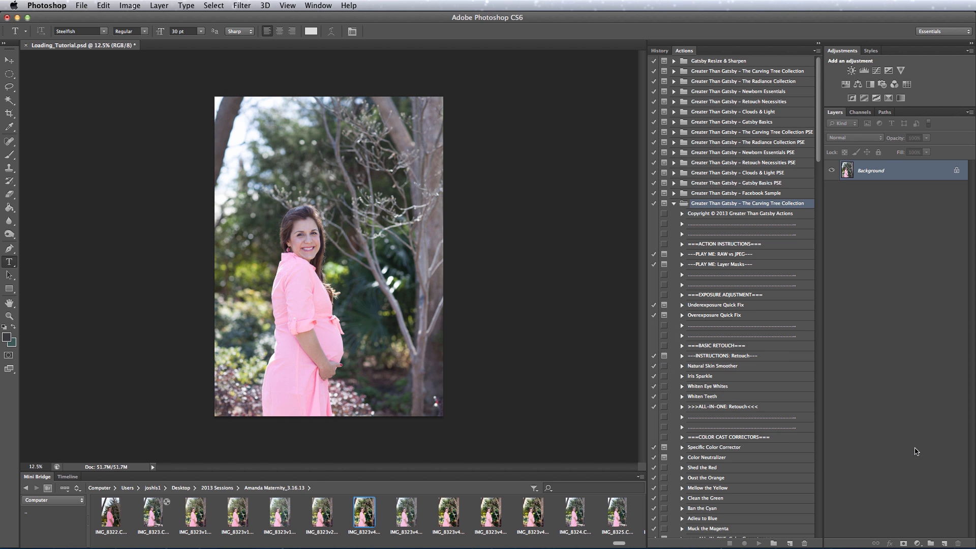
{"action": "mouse_move", "coordinate": [798, 504]}
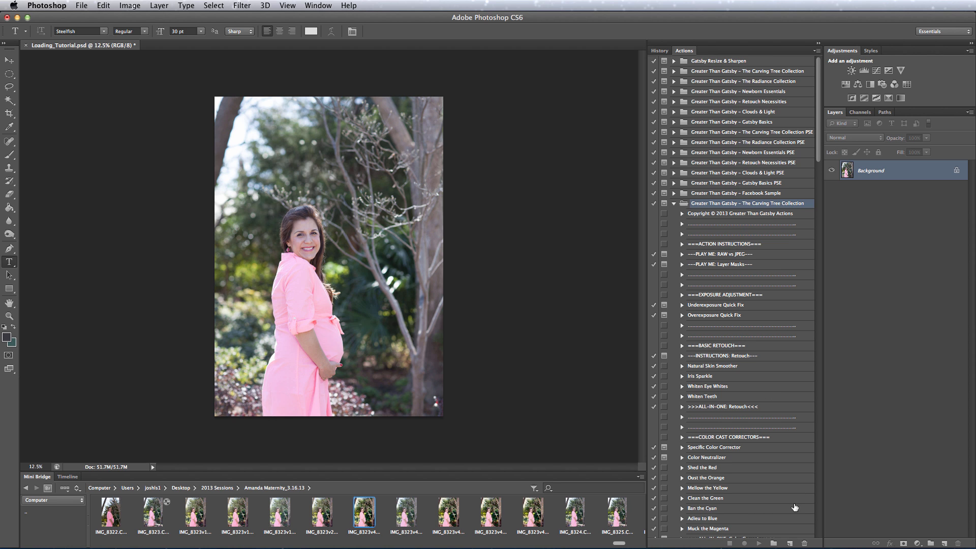
{"action": "mouse_move", "coordinate": [796, 496]}
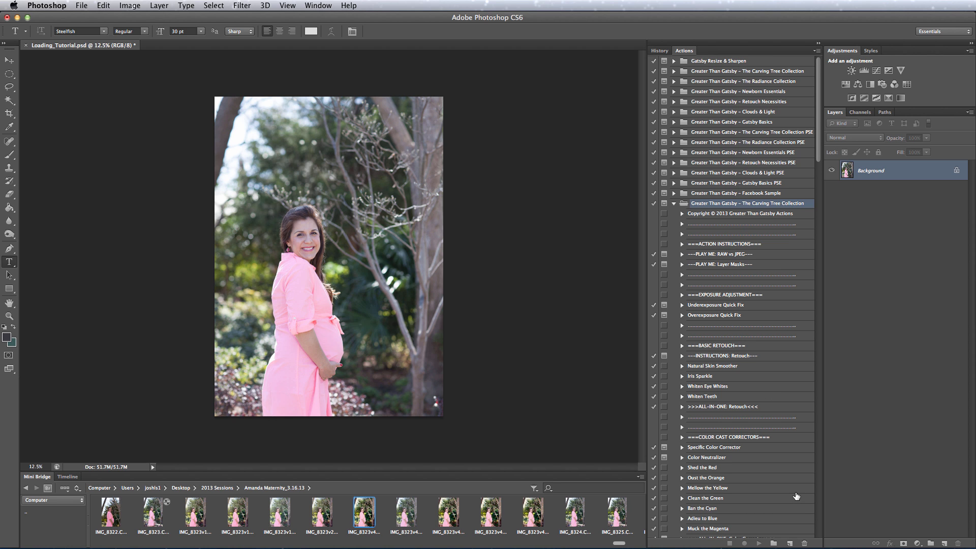
{"action": "scroll", "scroll_direction": "down", "scroll_amount": 3}
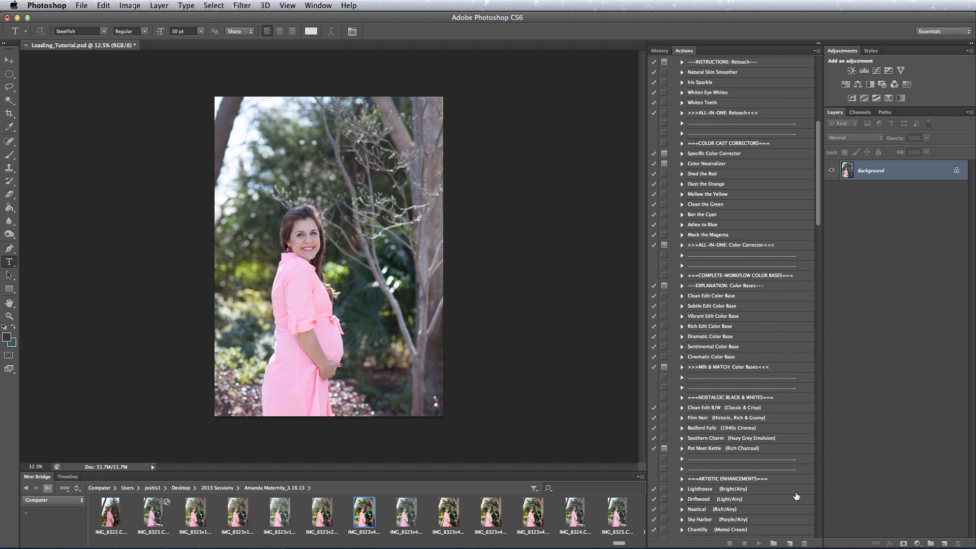
{"action": "mouse_move", "coordinate": [746, 331]}
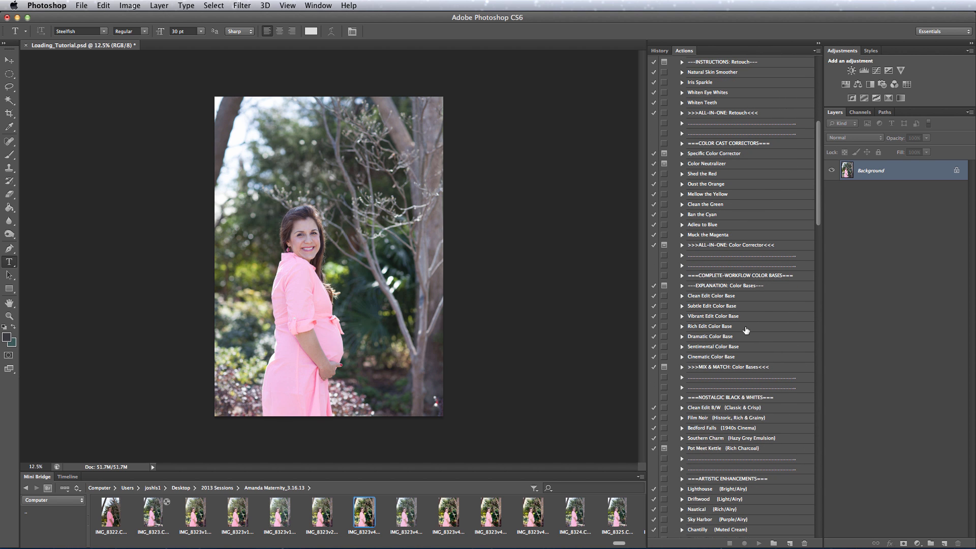
Step: Select the Rich Edit Color Base action to run it on the maternity photo
{"action": "left_click", "coordinate": [709, 326]}
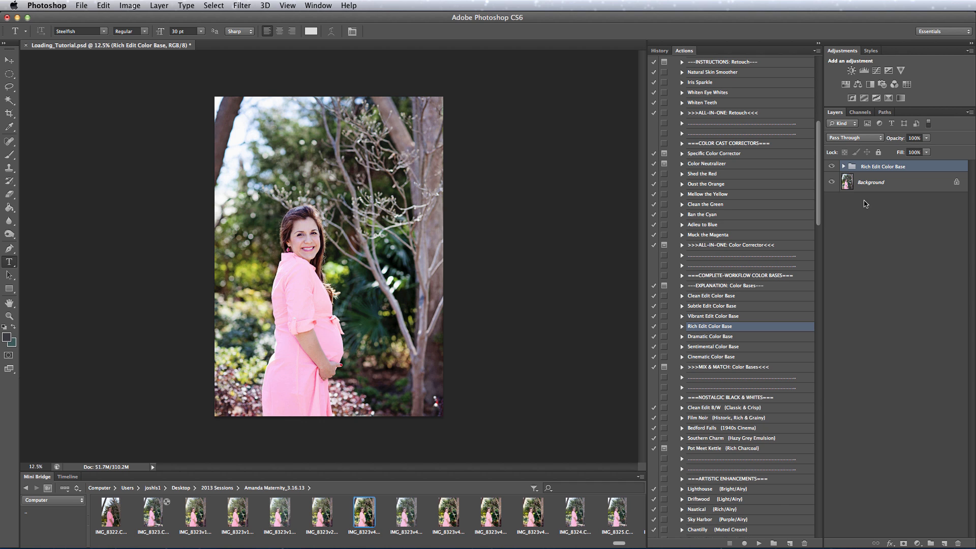
{"action": "left_click", "coordinate": [831, 169]}
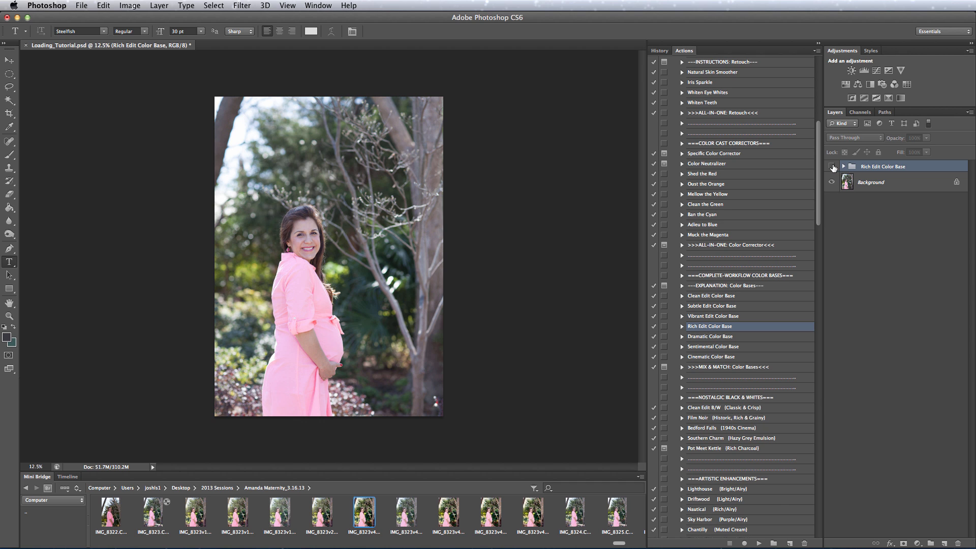
{"action": "left_click", "coordinate": [832, 182]}
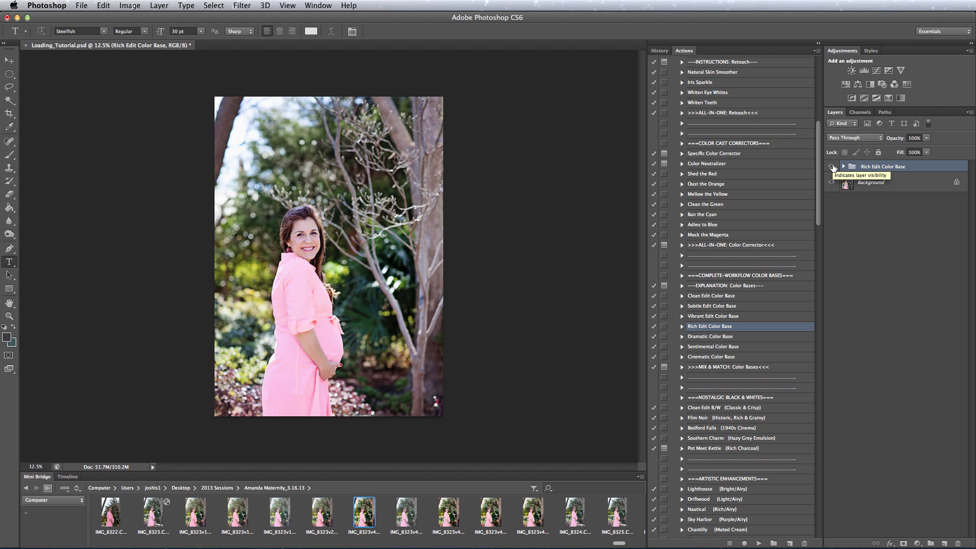